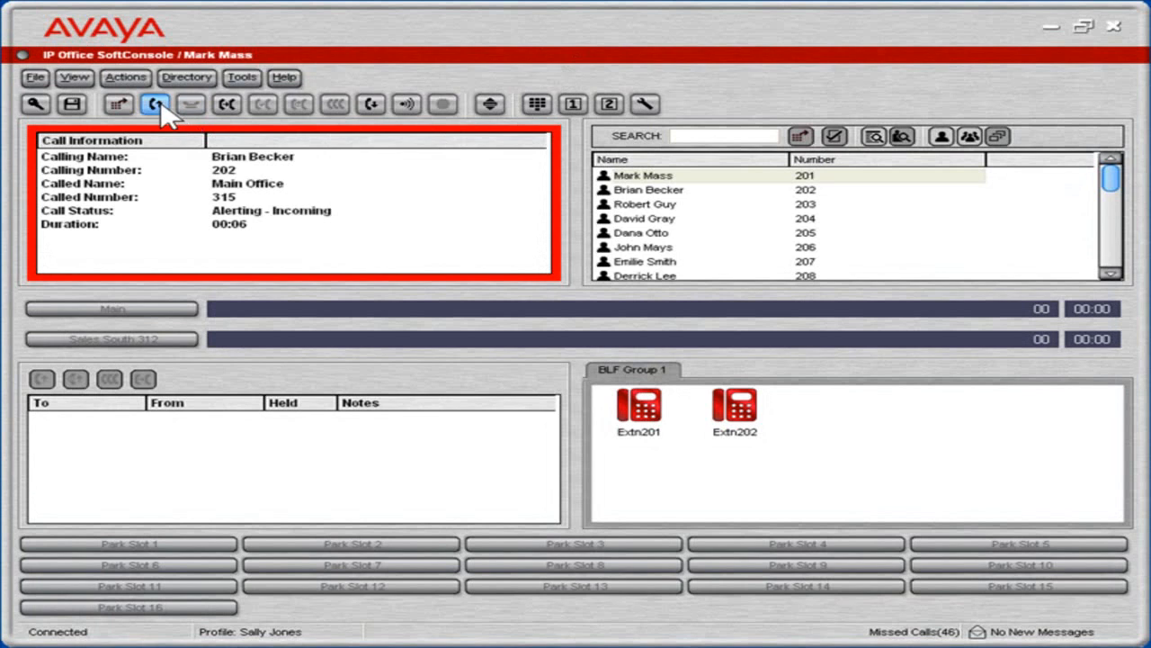
left_click(155, 103)
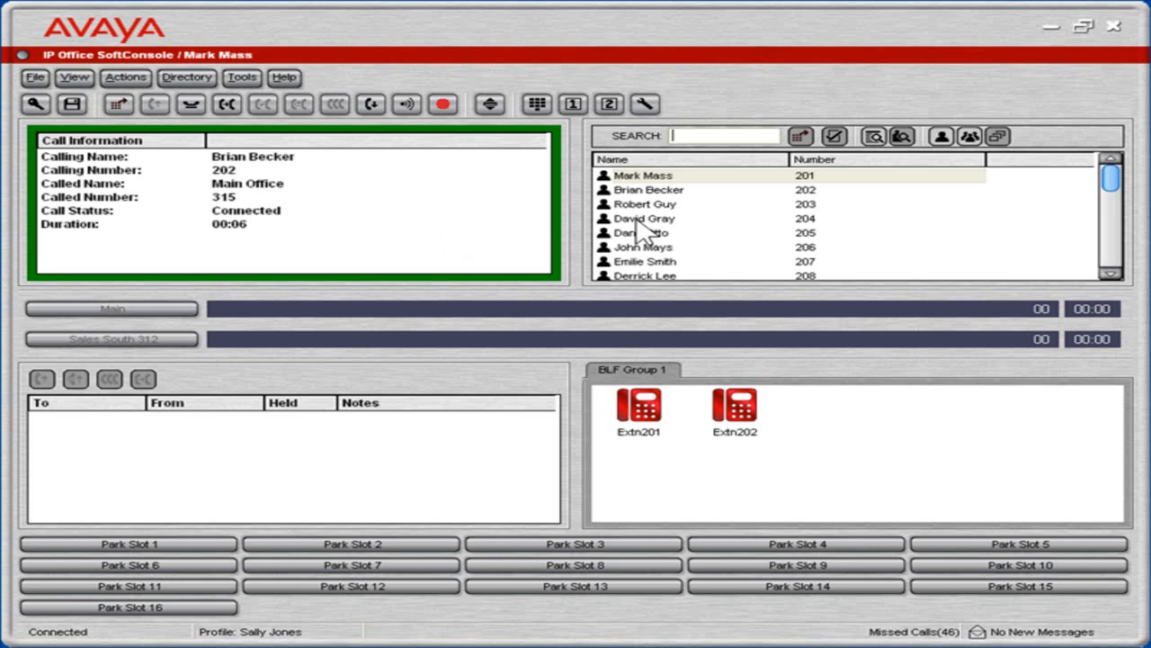
left_click(643, 218)
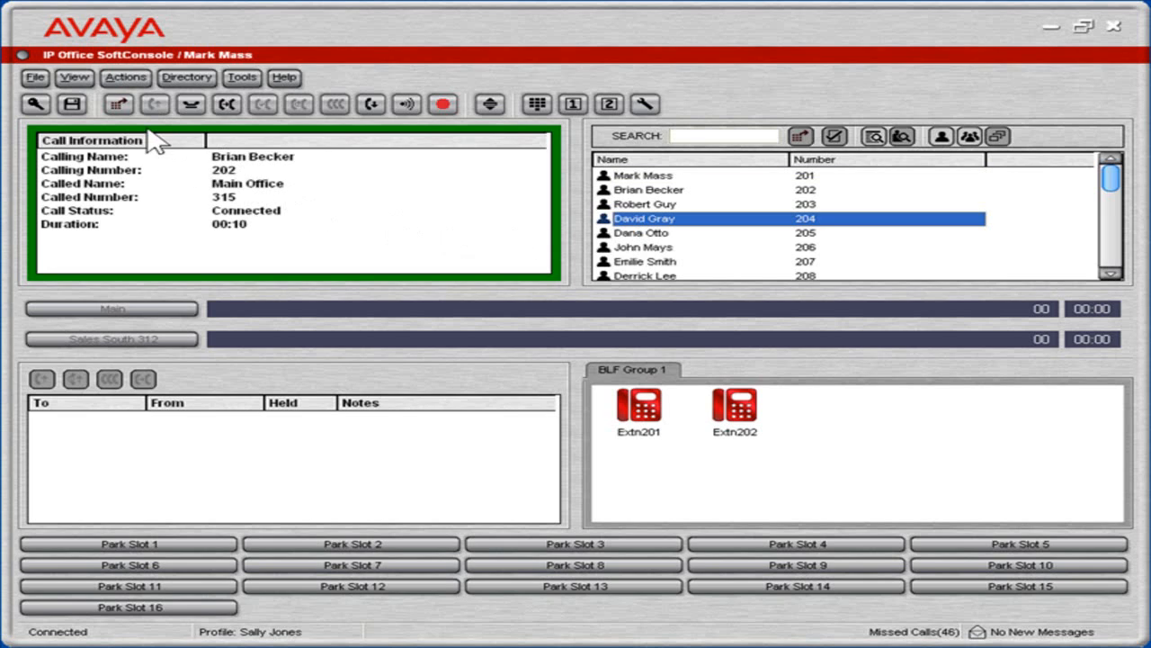
left_click(118, 104)
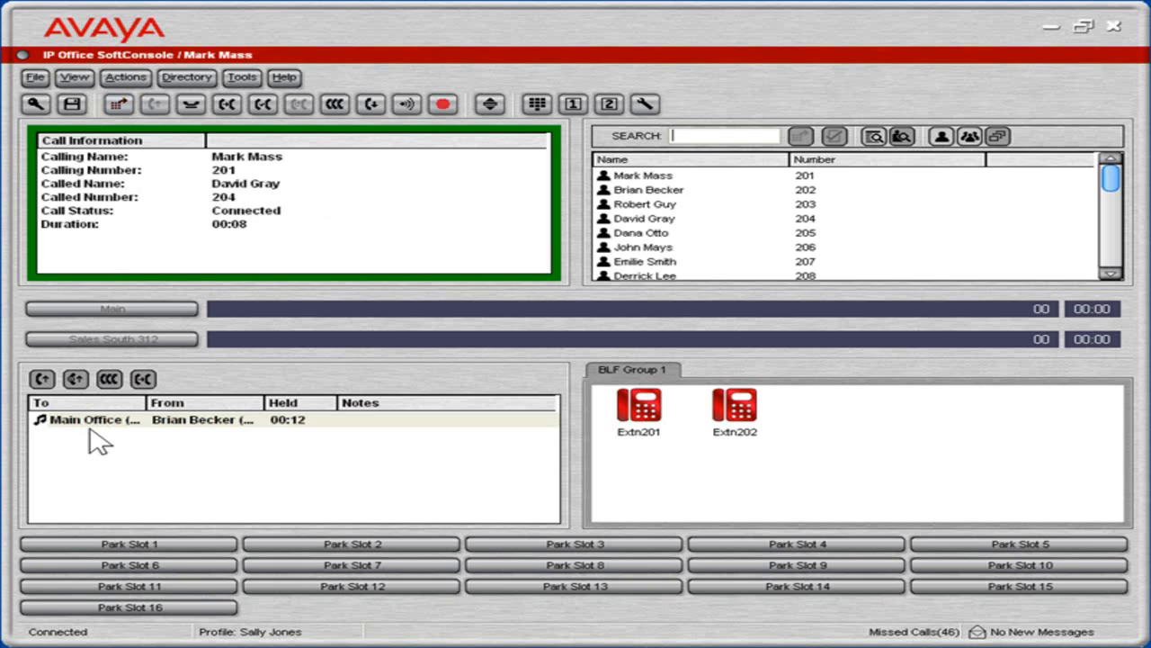
mouse_move(260, 144)
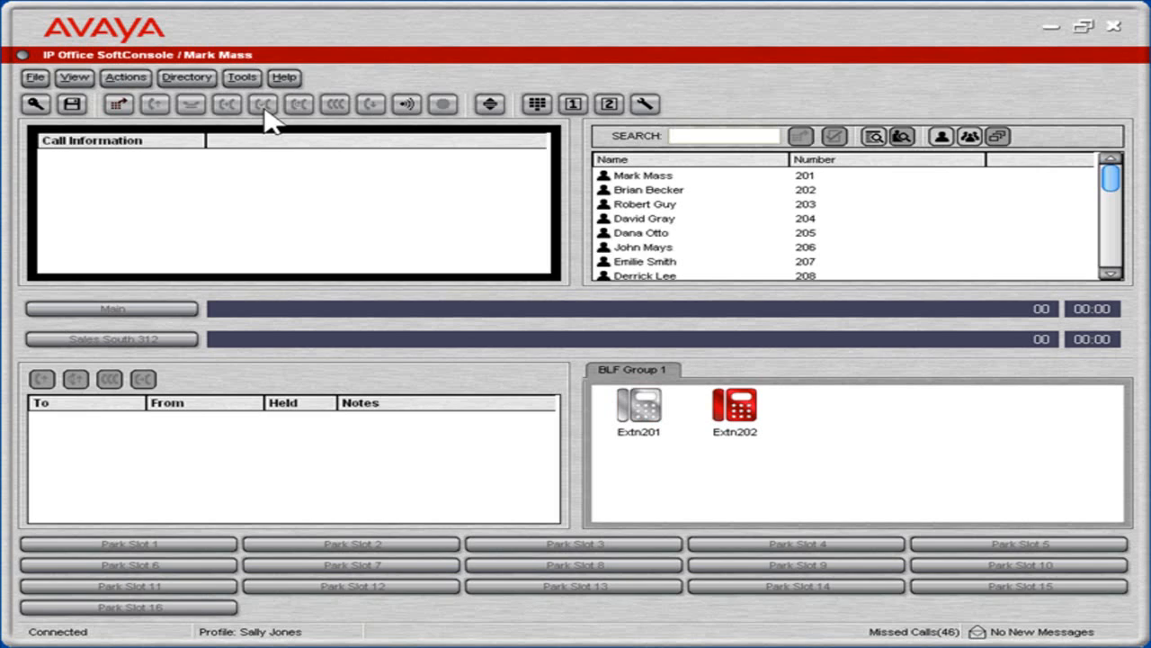
mouse_move(312, 173)
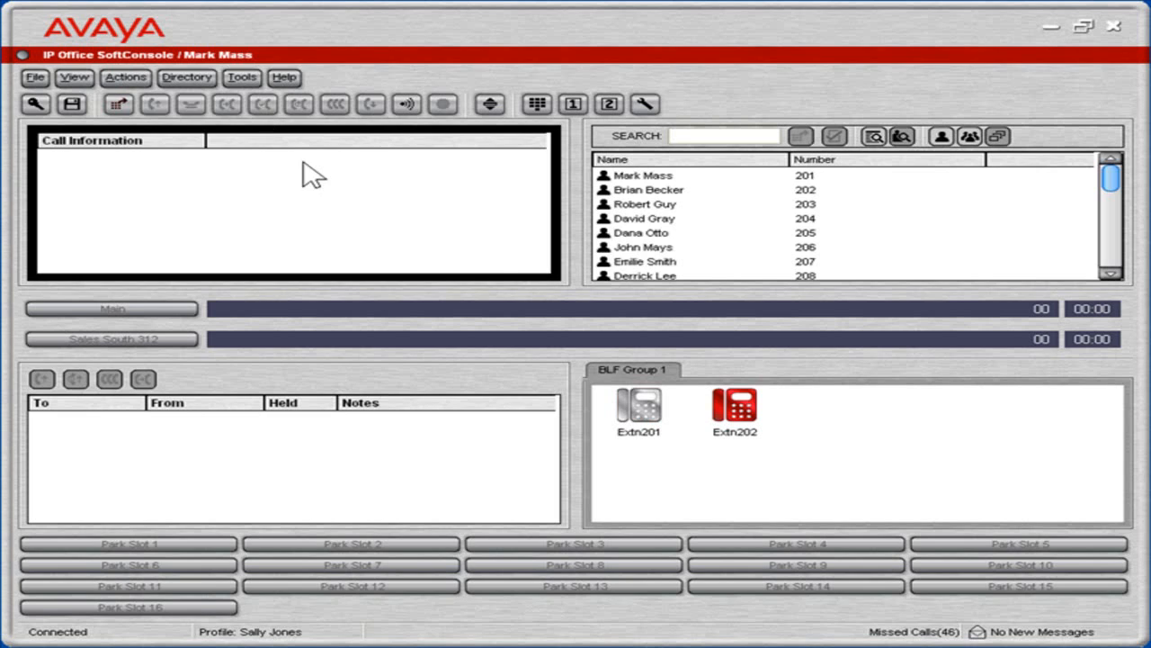
left_click(644, 218)
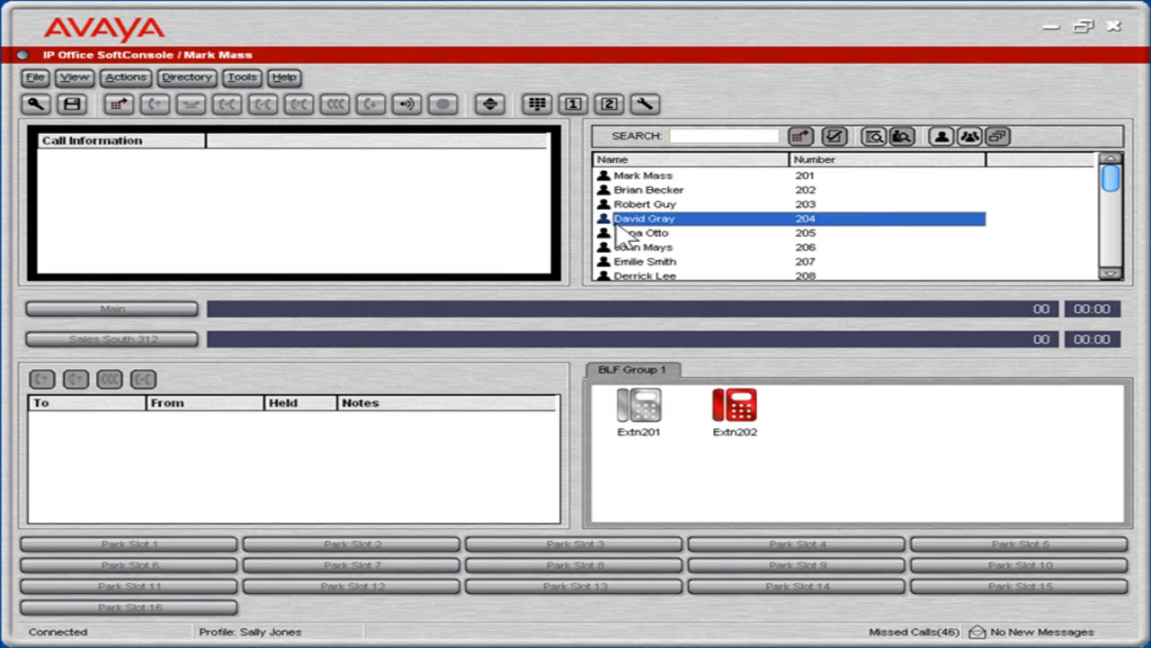
double_click(645, 217)
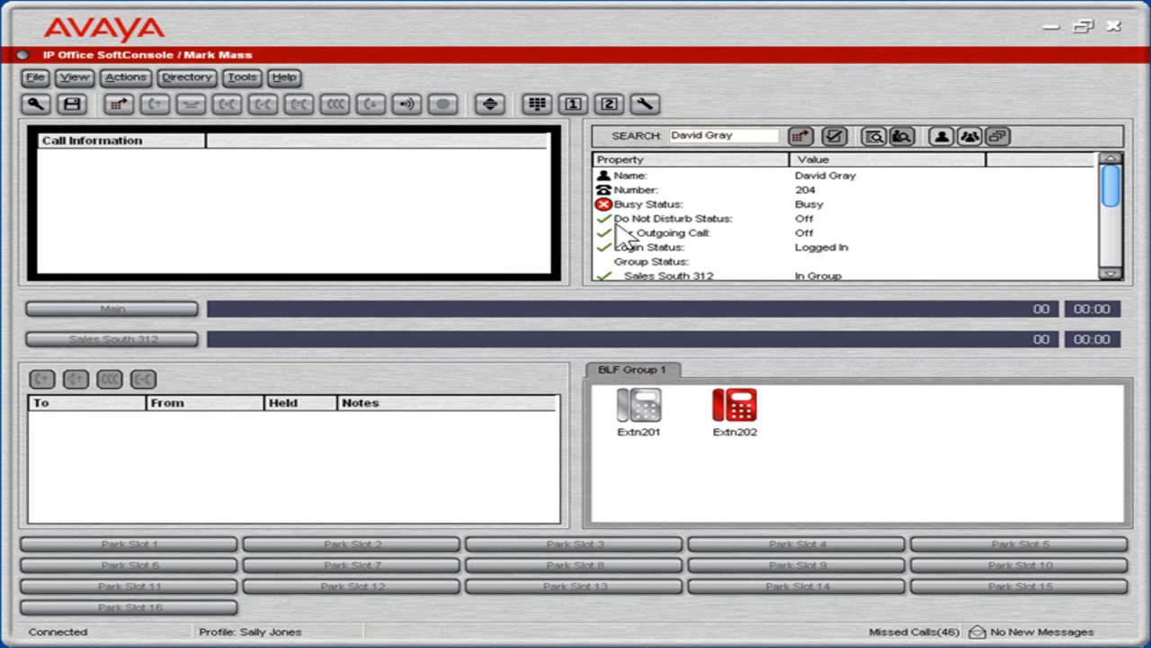
mouse_move(616, 239)
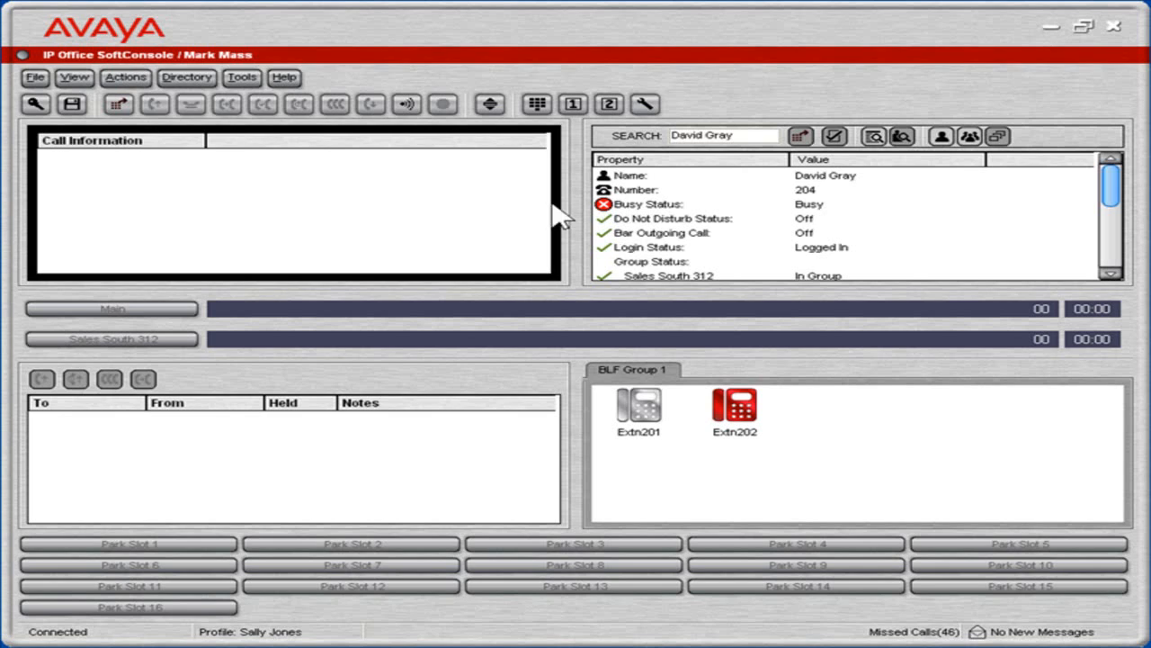
left_click(125, 78)
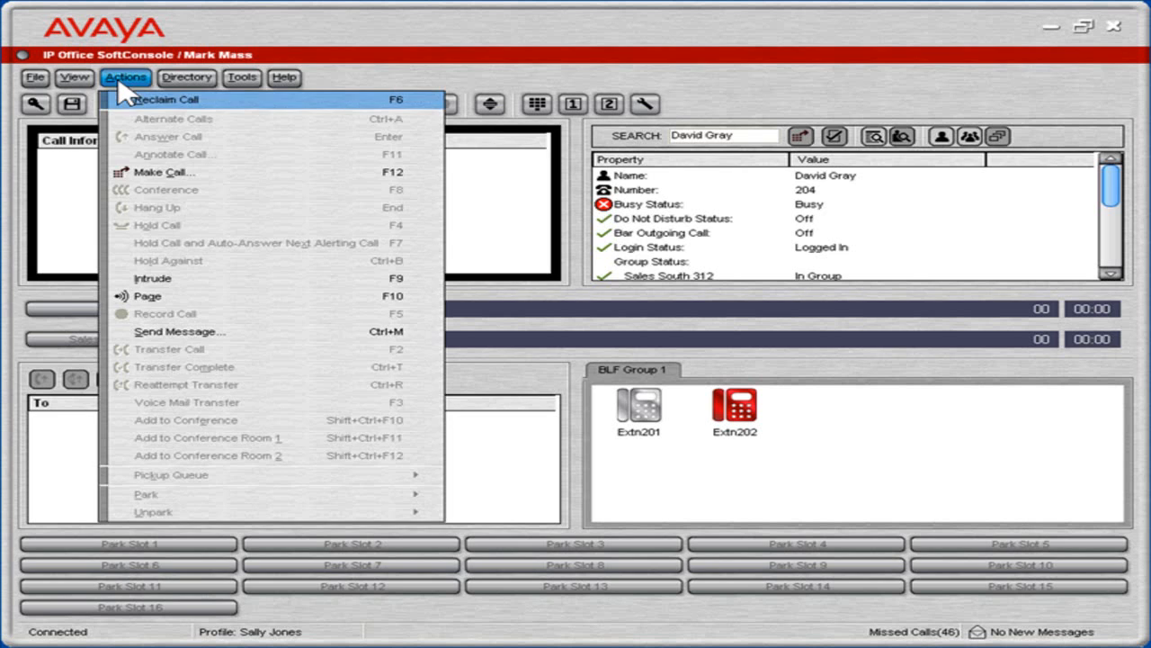
mouse_move(207, 295)
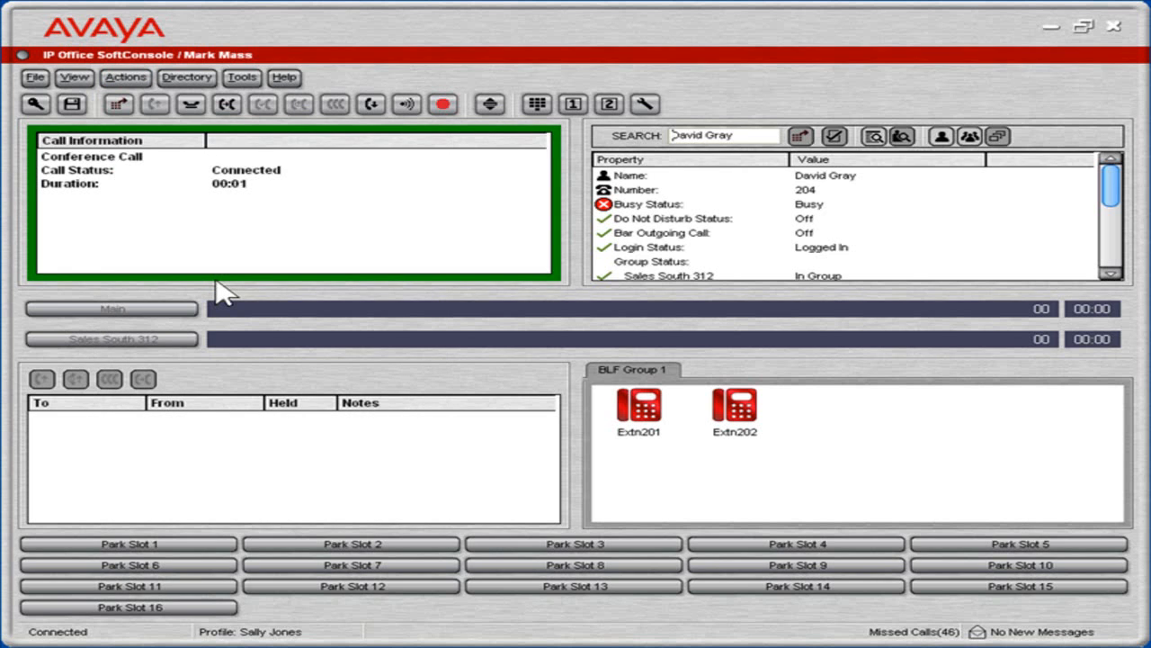
mouse_move(242, 211)
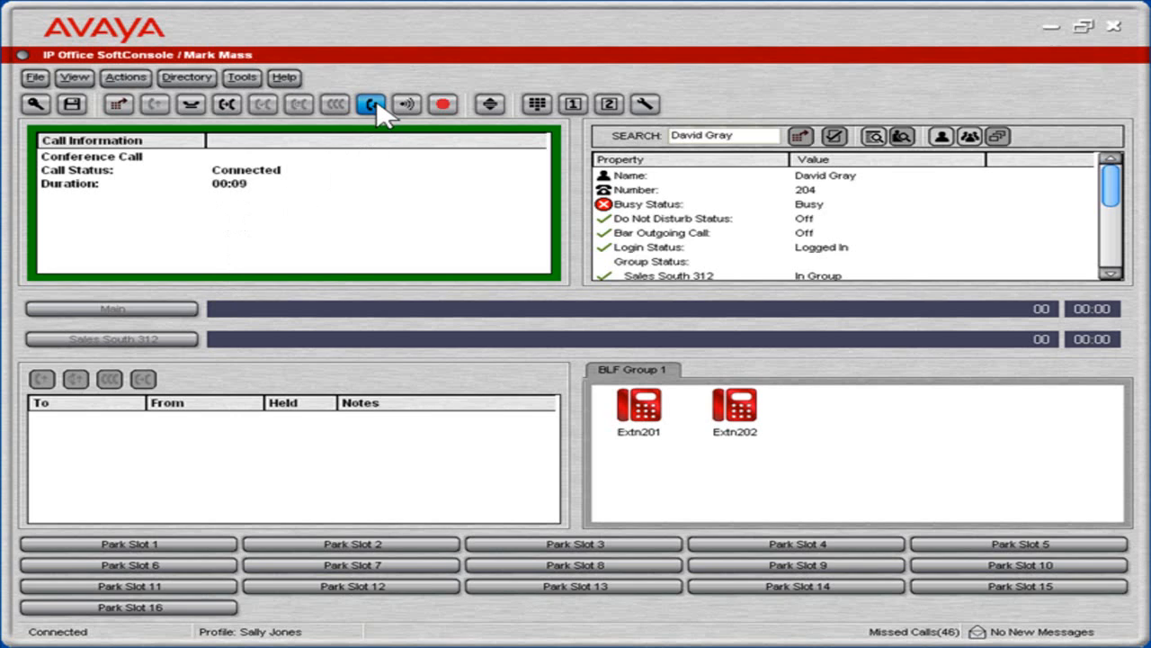
left_click(371, 103)
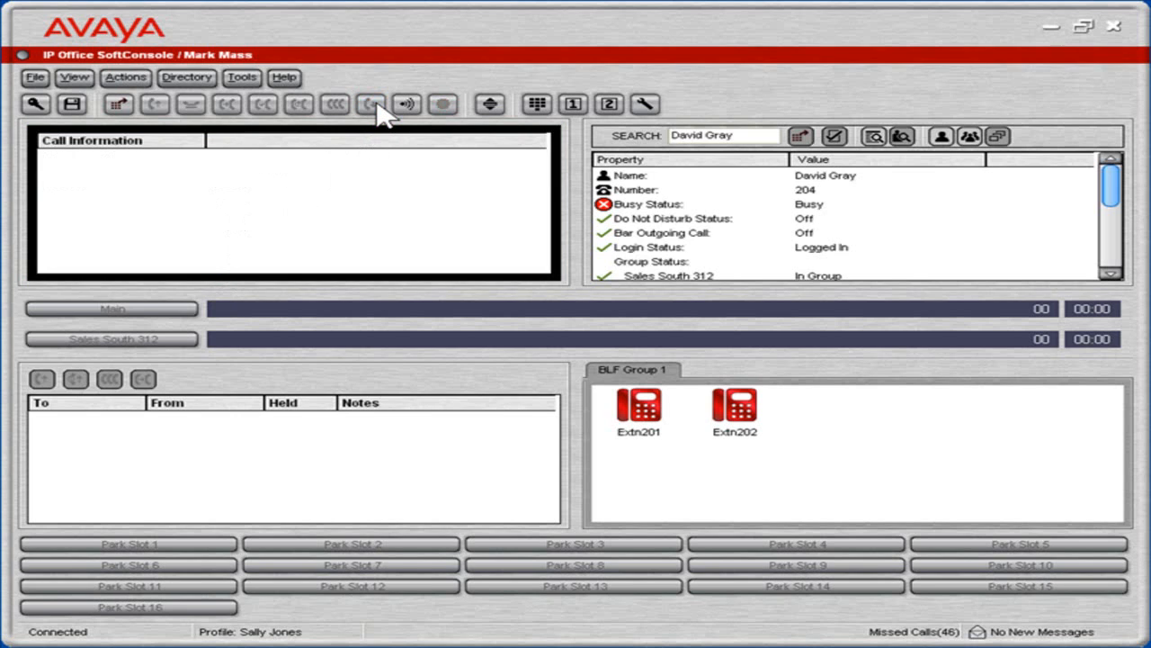